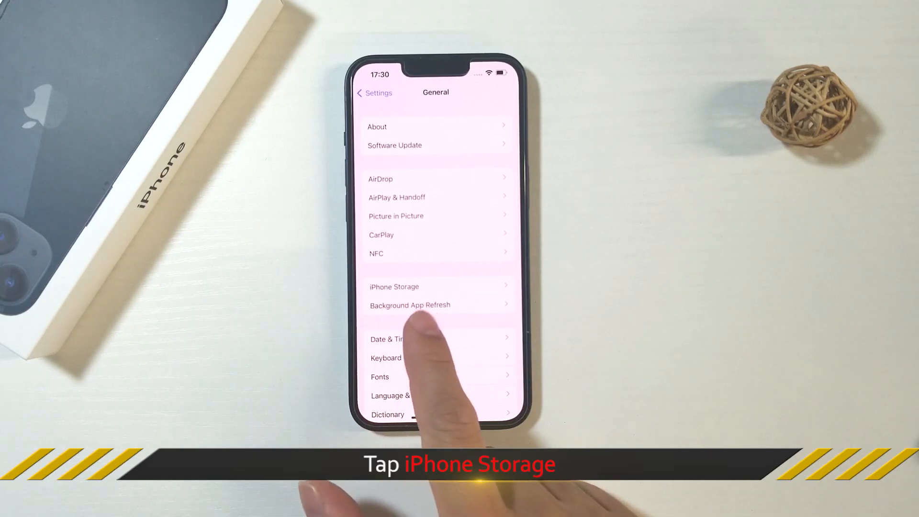
Open the iPhone Storage overview from Settings > General.
left_click(394, 286)
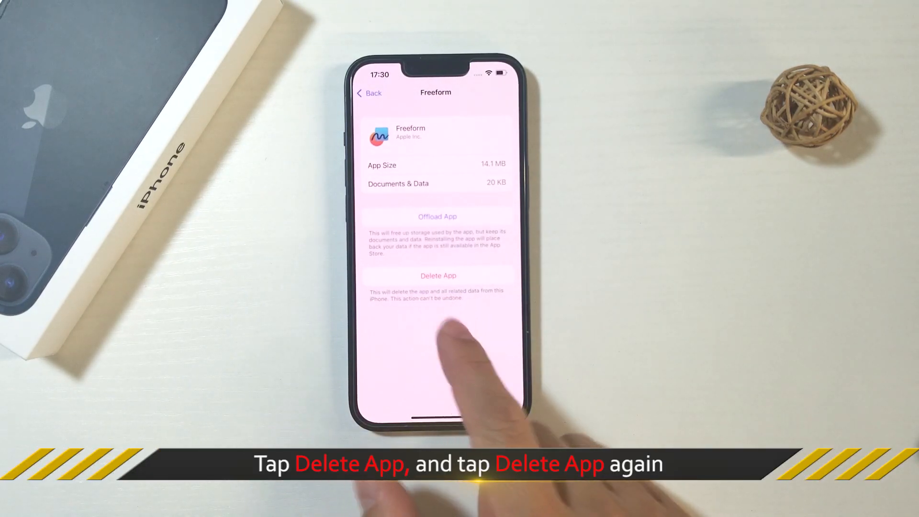